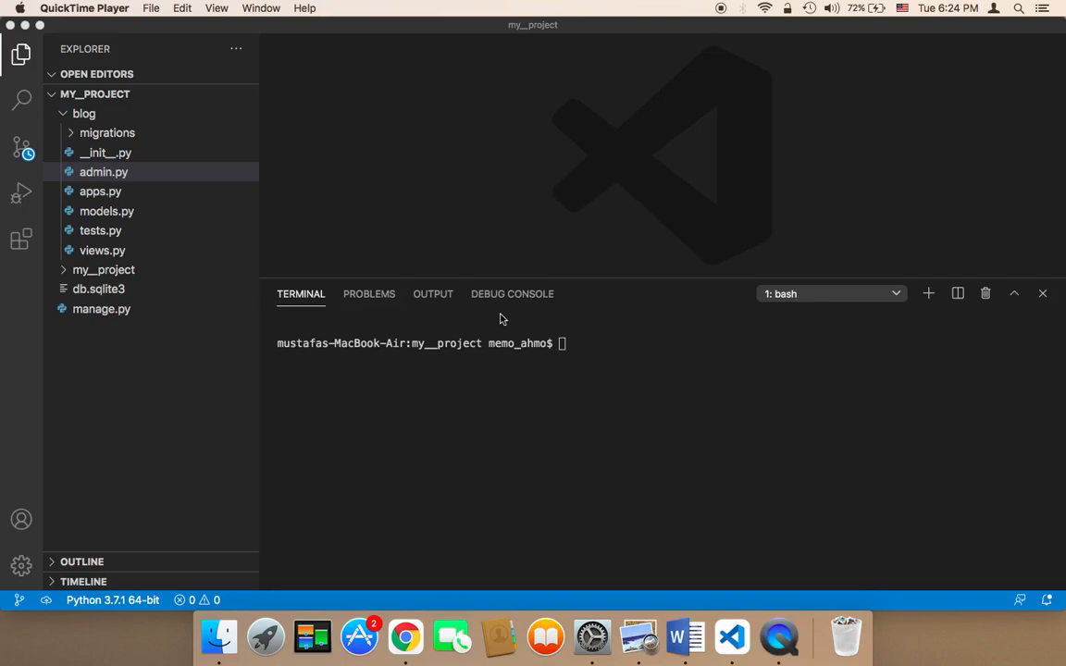
mouse_move(522, 441)
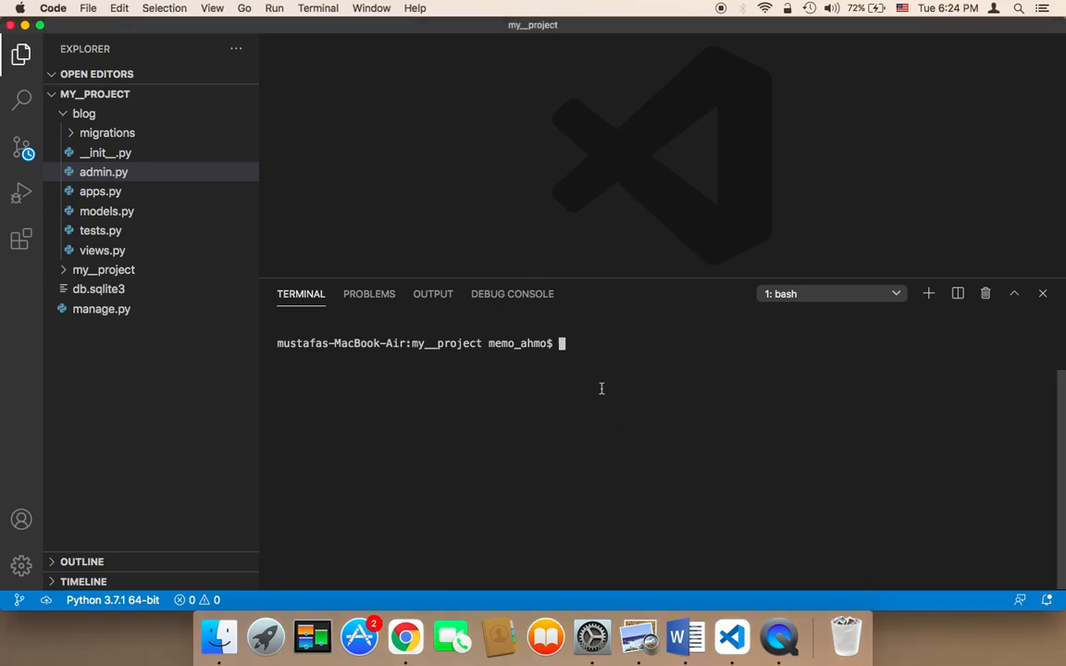
Enter 'python3 manage.py runserver' at the terminal prompt without running it.
text(python)
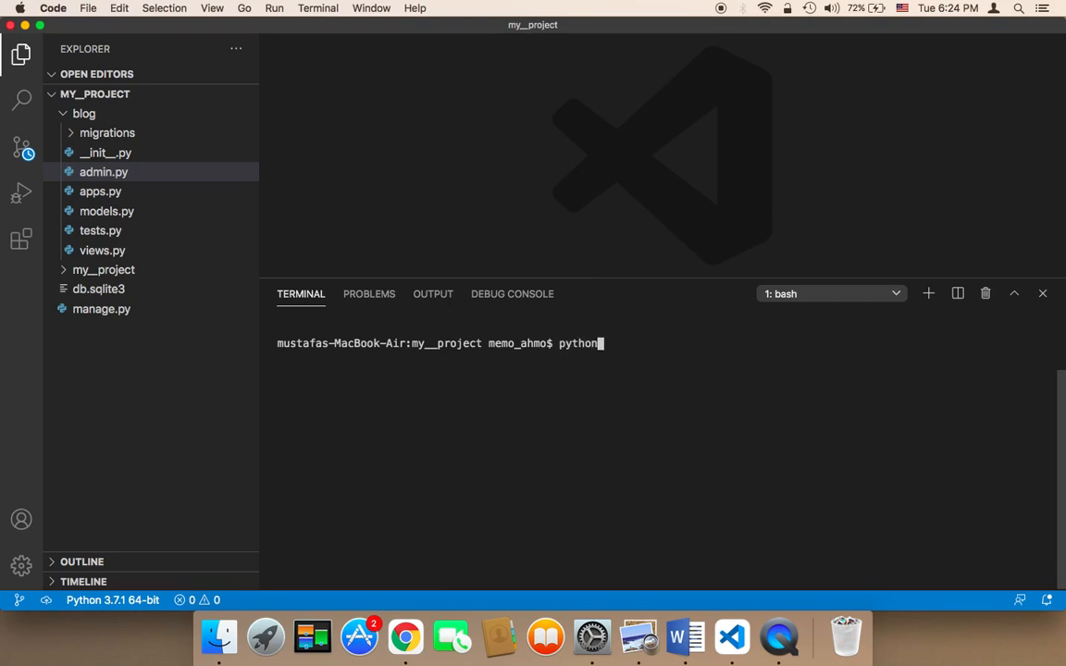
text(ma)
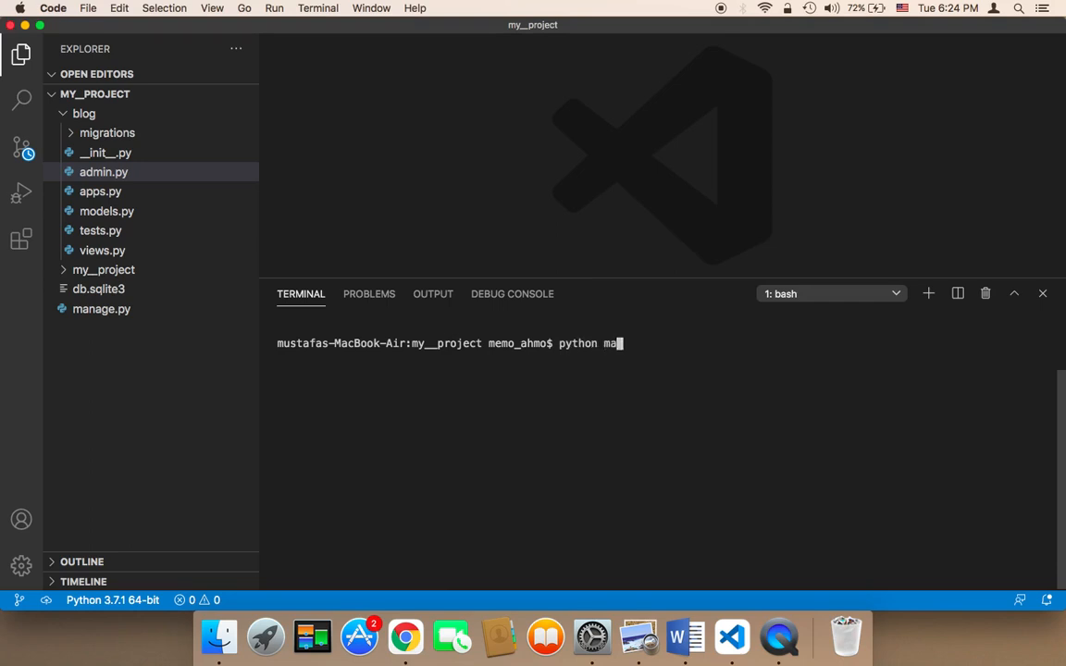
text(nage.p)
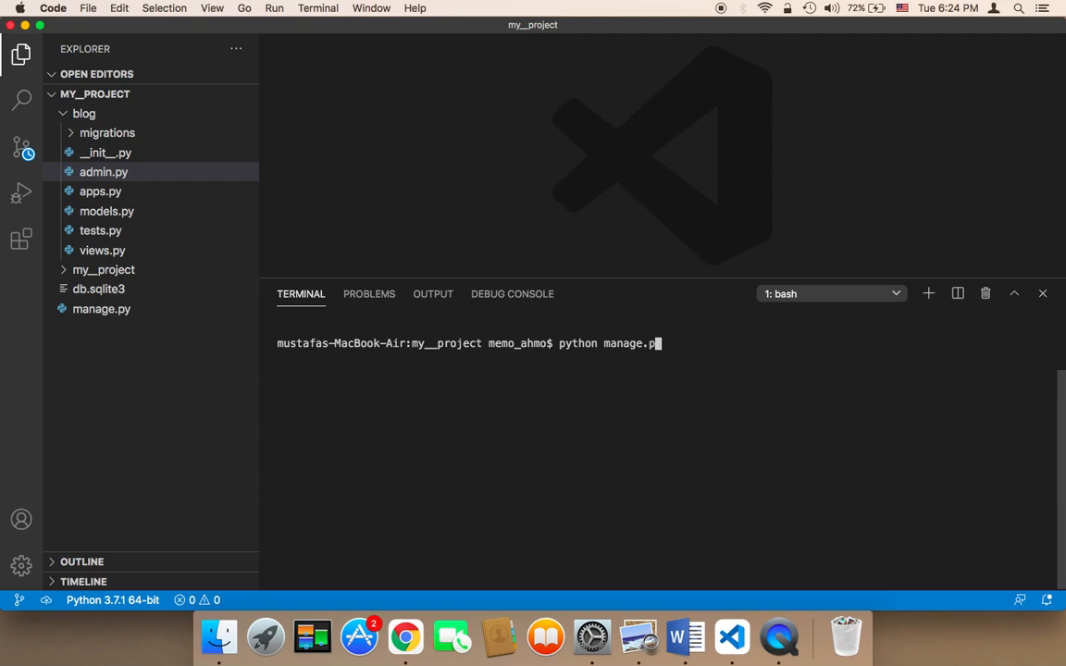
text(run)
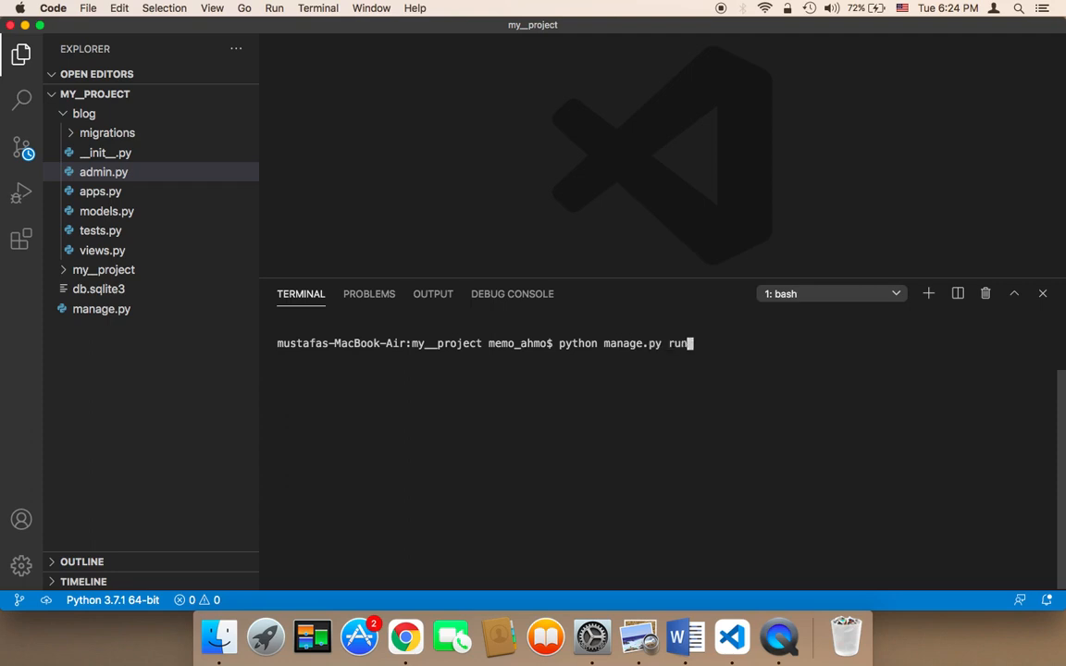
text(server)
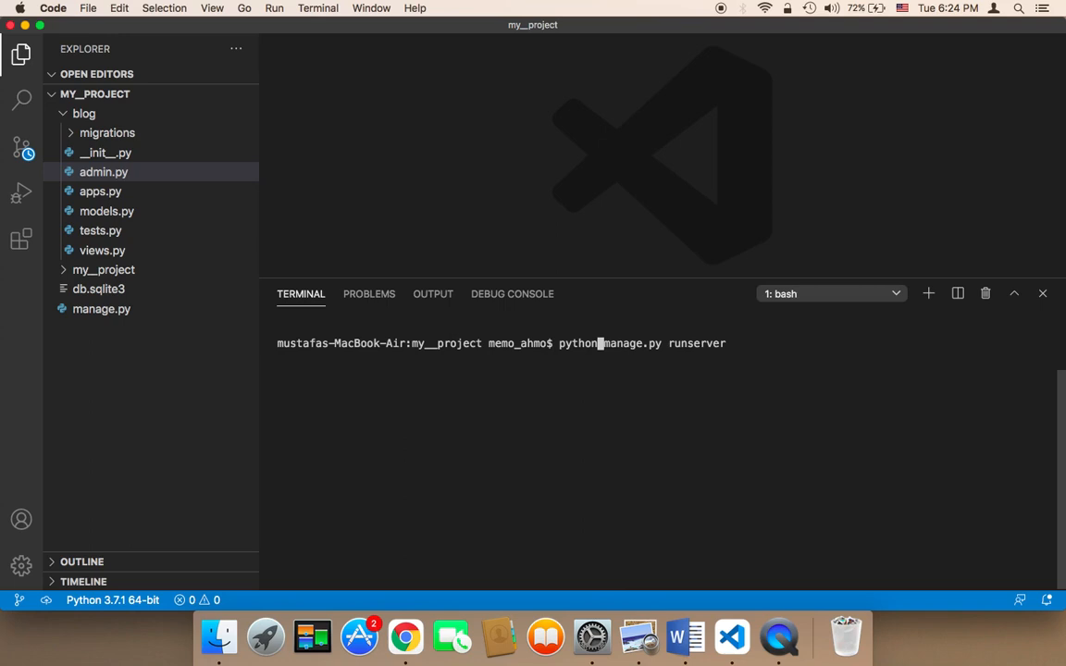
text(3)
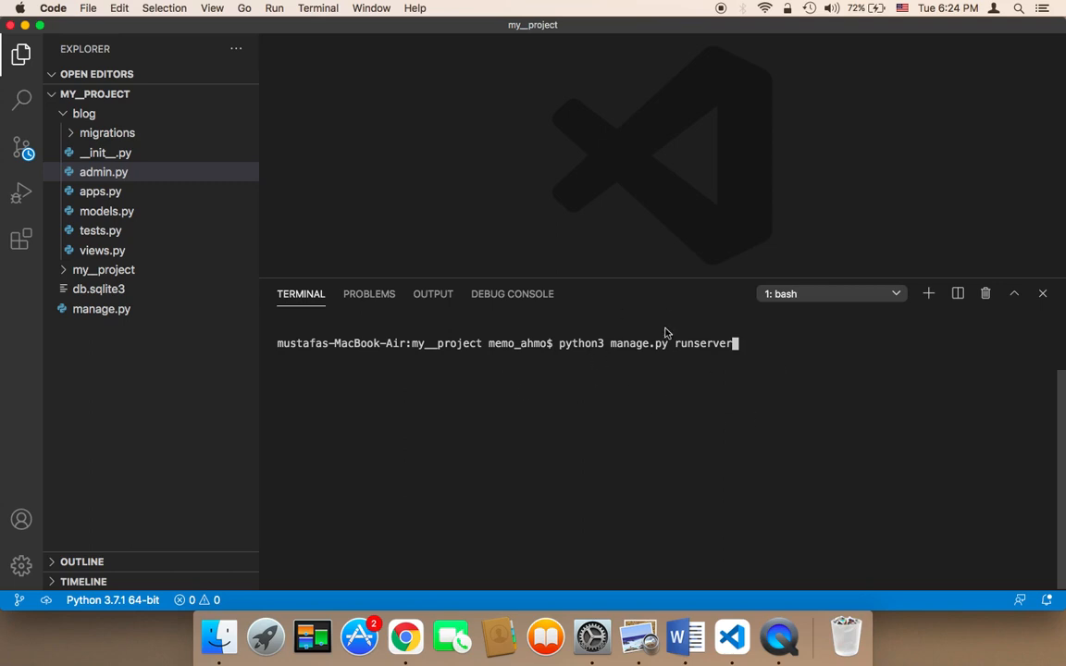
mouse_move(686, 386)
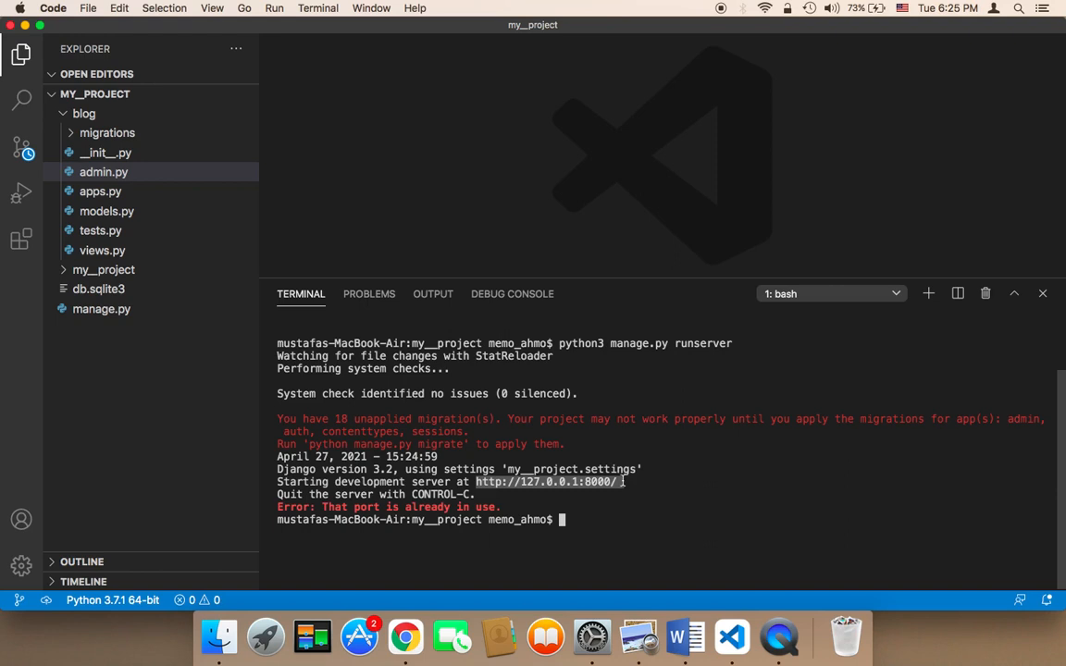
mouse_move(549, 481)
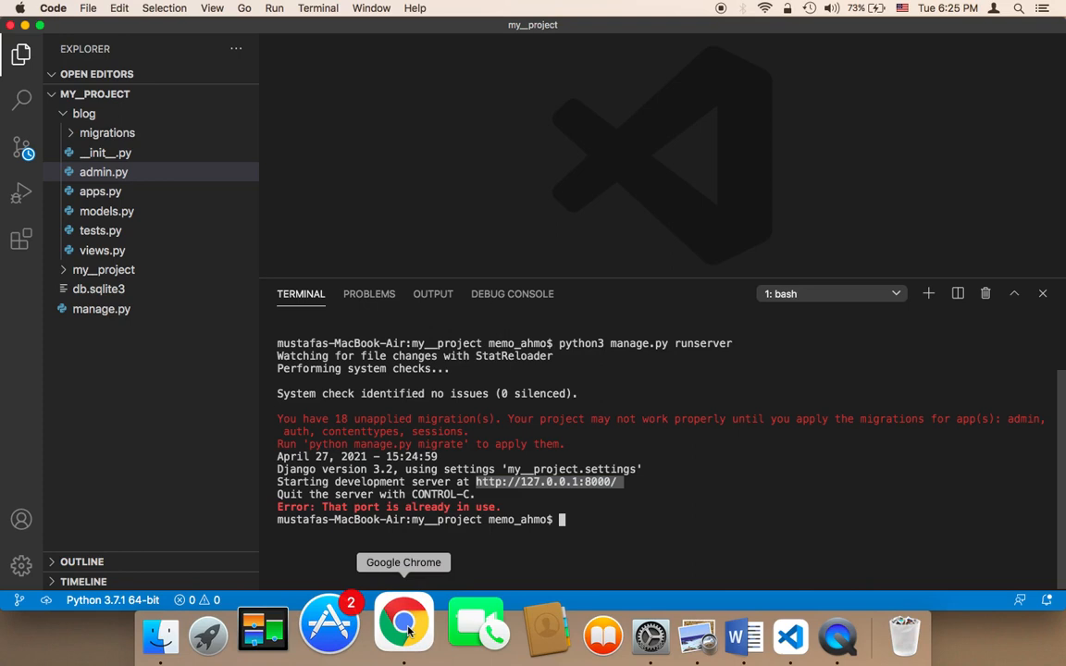
Bring up Chrome showing Django's success page at 127.0.0.1:8001.
click(404, 622)
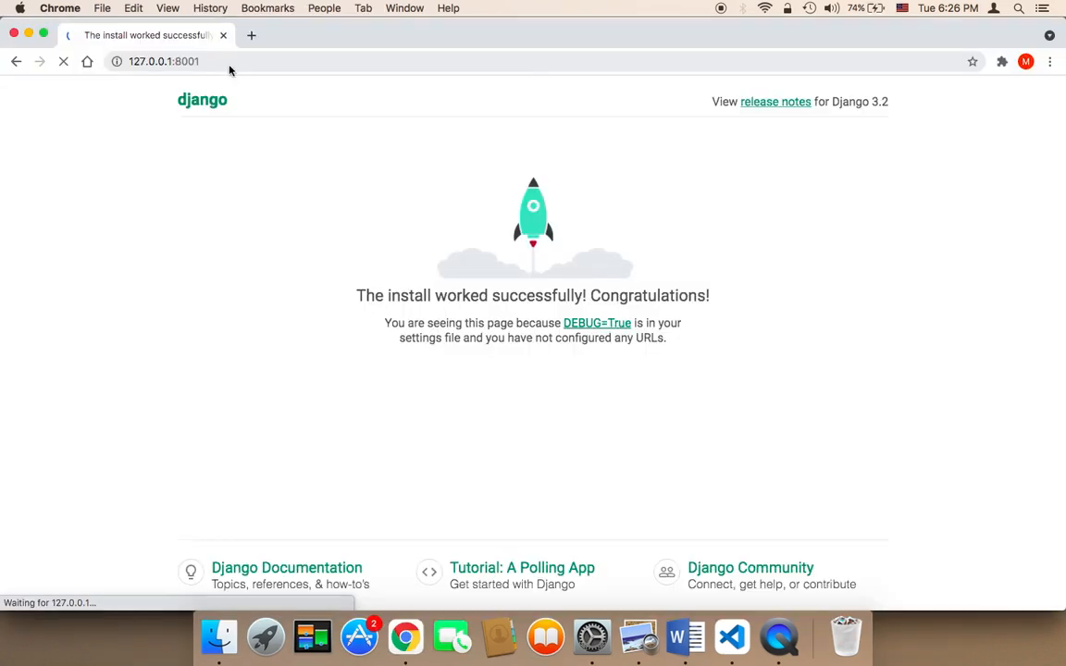
click(164, 61)
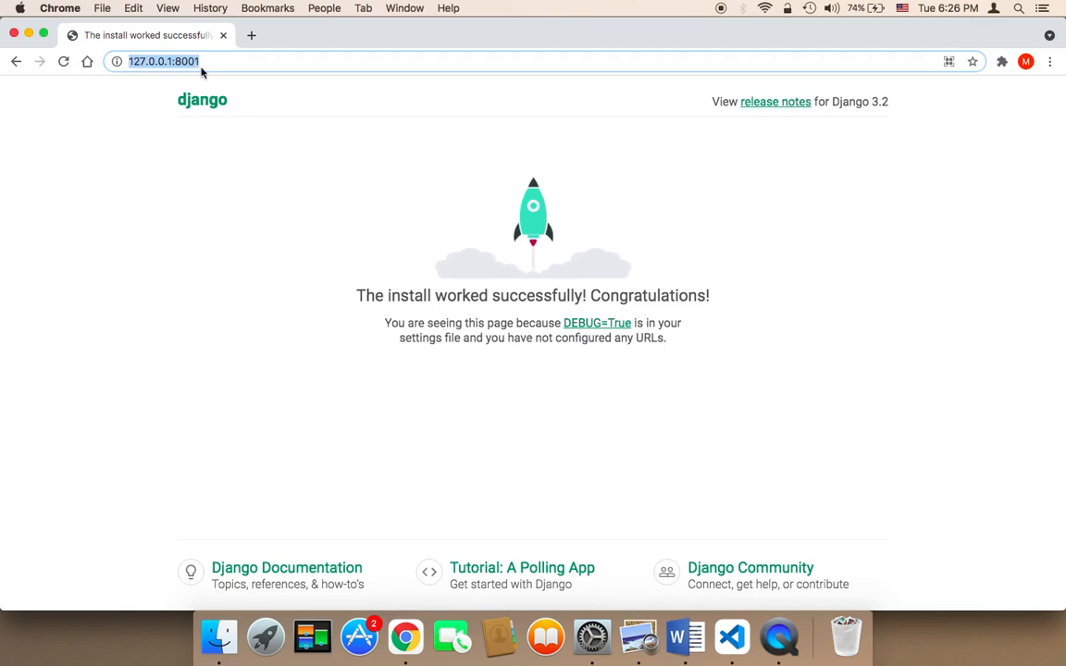
mouse_move(227, 74)
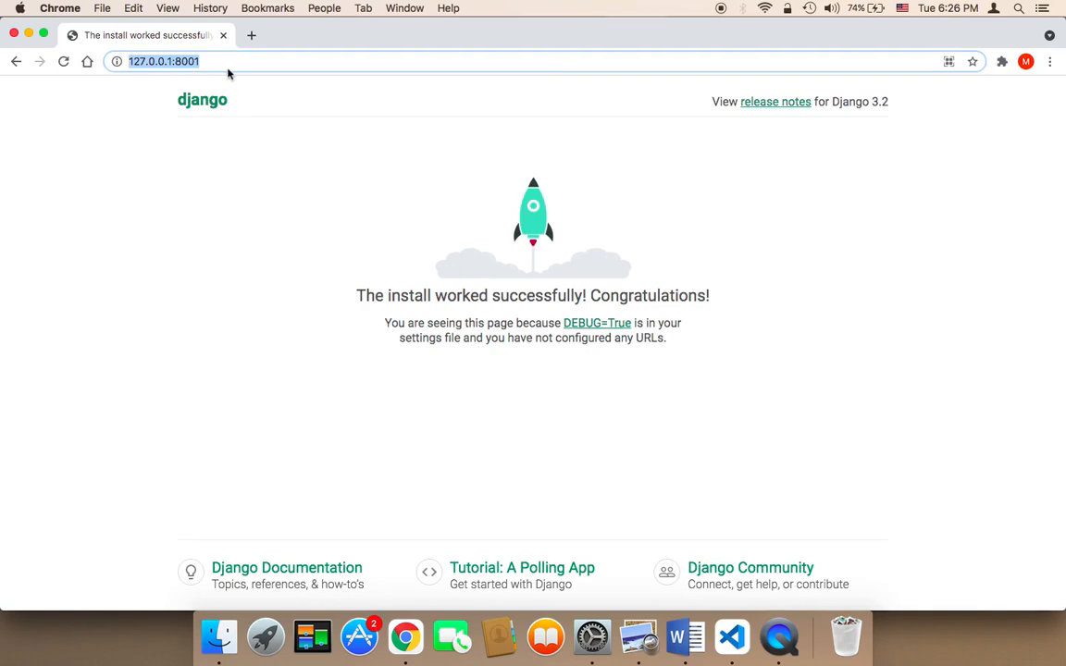
mouse_move(213, 224)
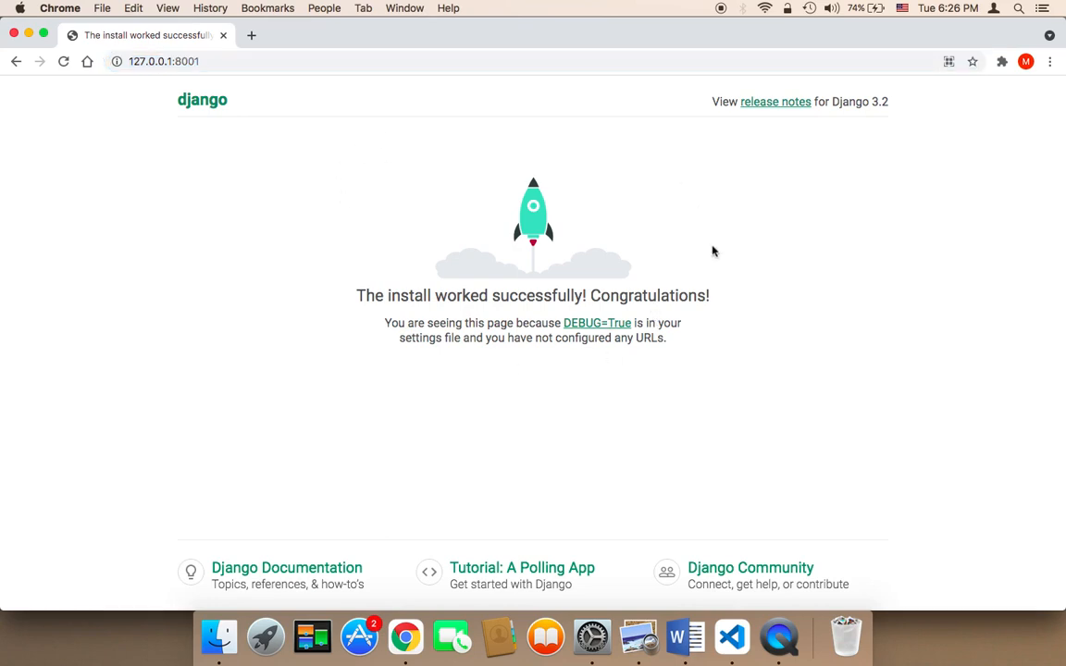
mouse_move(480, 304)
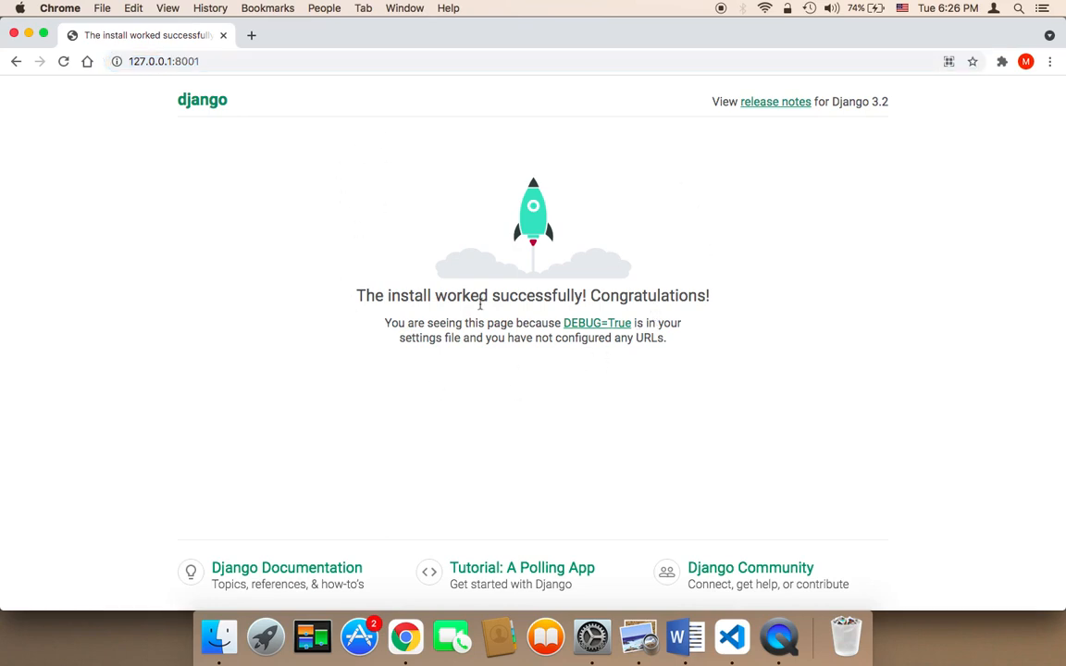
mouse_move(638, 401)
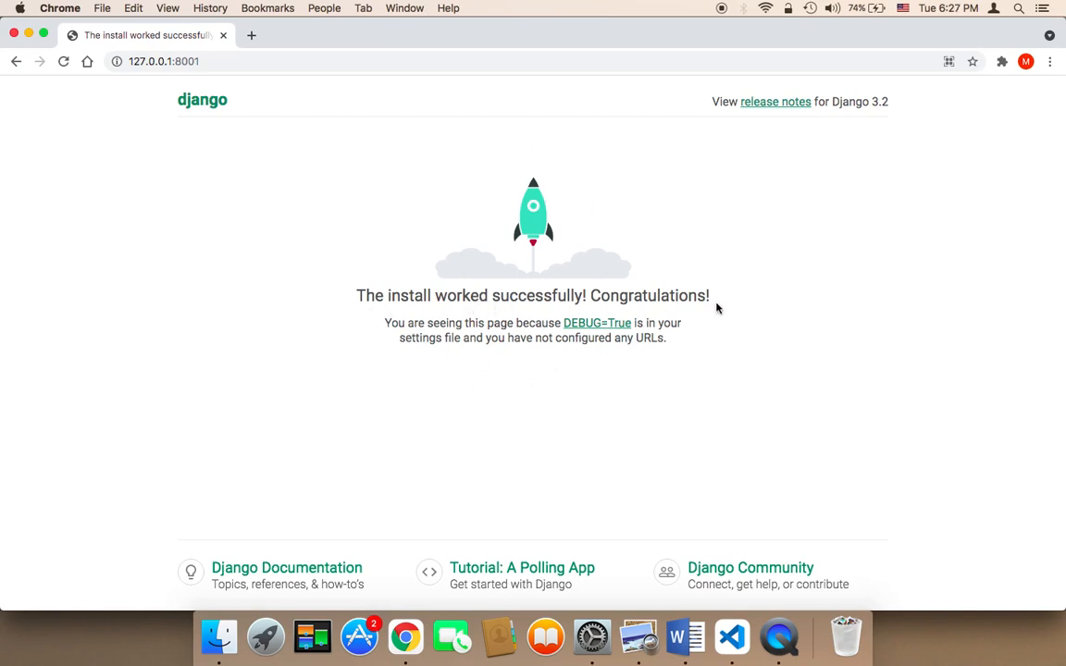
mouse_move(648, 189)
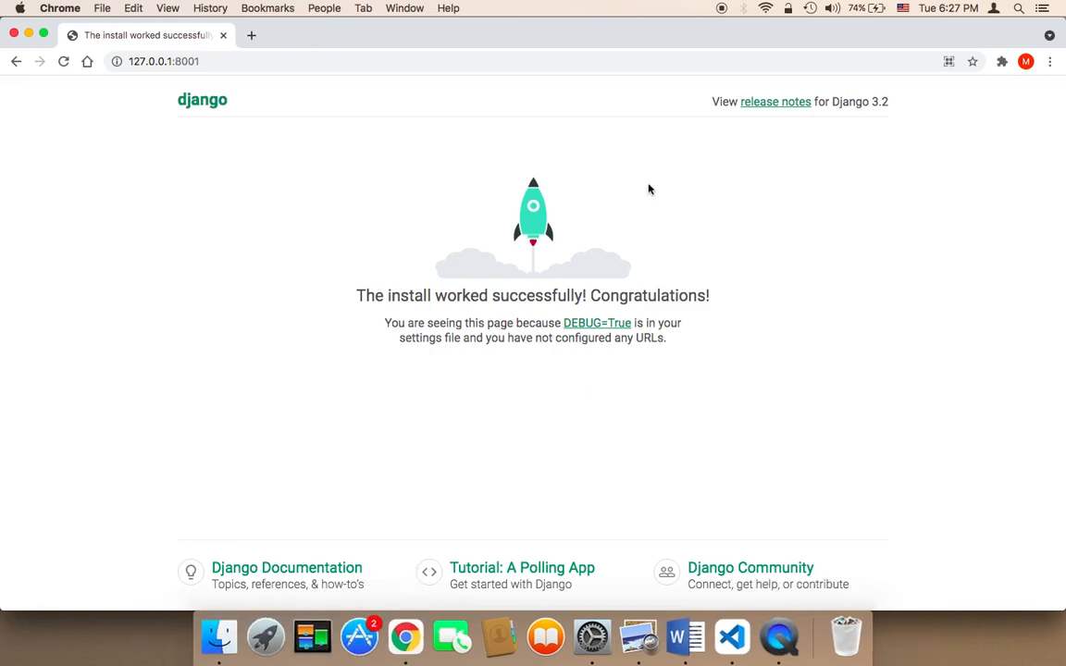